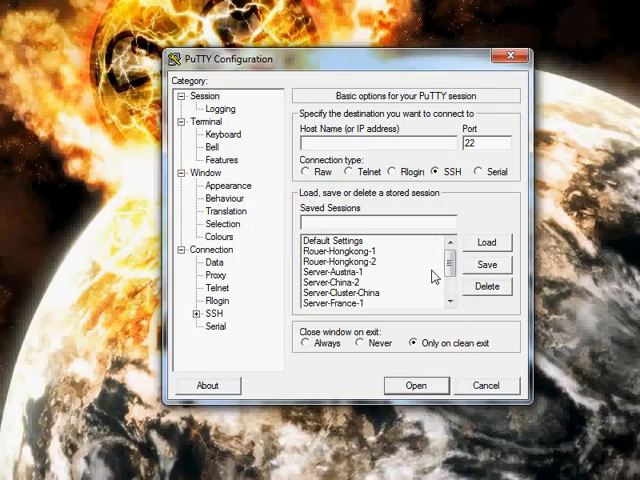
Step: Load the saved Server-Austria-1 session and show its Connection > SSH > Tunnels settings
{"action": "left_click", "coordinate": [344, 292]}
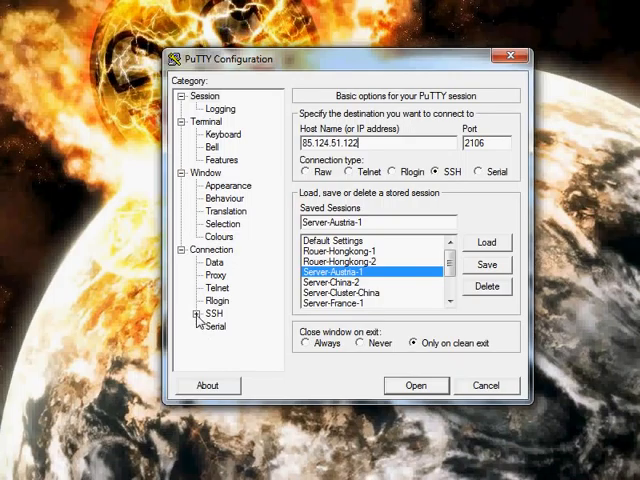
{"action": "left_click", "coordinate": [216, 338]}
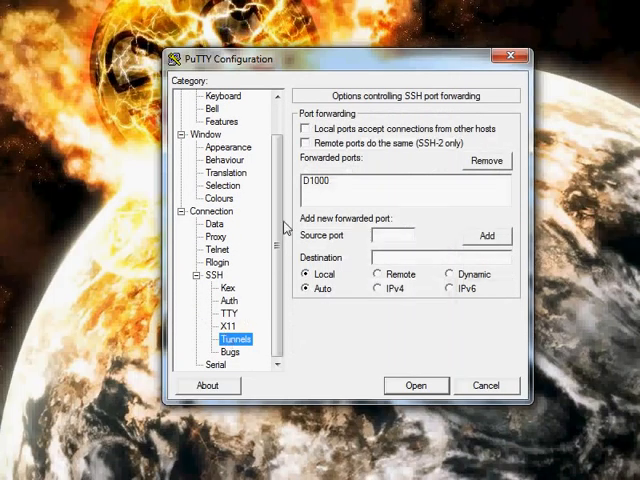
Step: Remove the old D1000 forward and add a Dynamic, Auto IP-version tunnel on source port 1000
{"action": "left_click", "coordinate": [484, 160]}
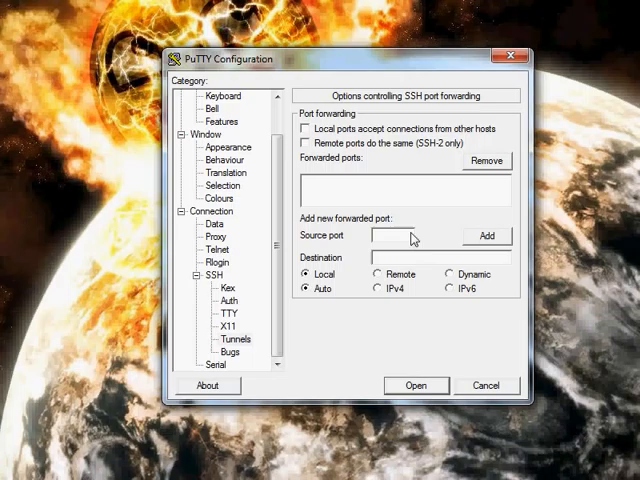
{"action": "type", "text": "1000"}
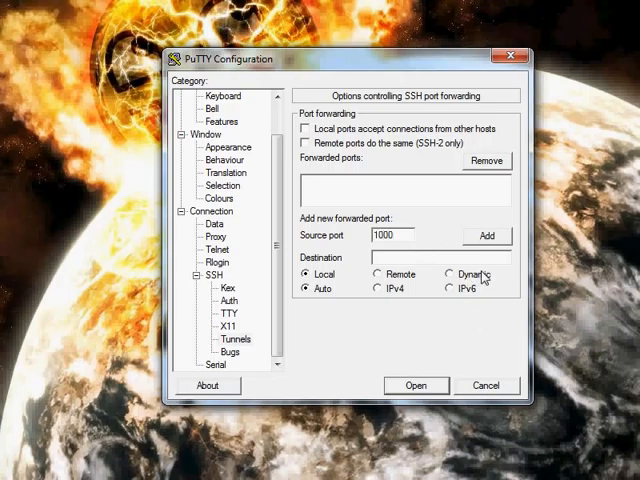
{"action": "left_click", "coordinate": [456, 274]}
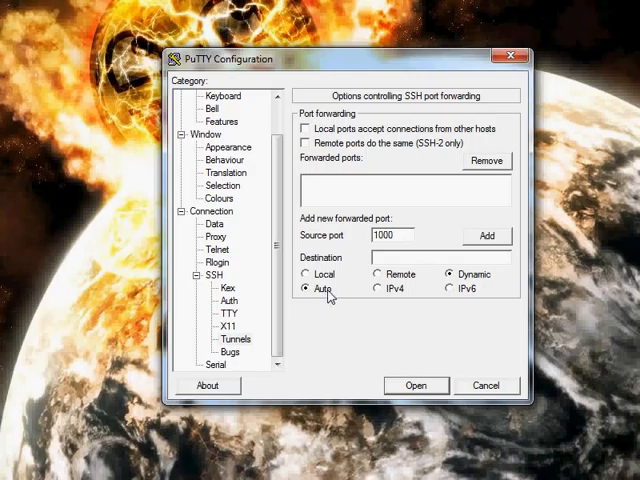
{"action": "left_click", "coordinate": [486, 236]}
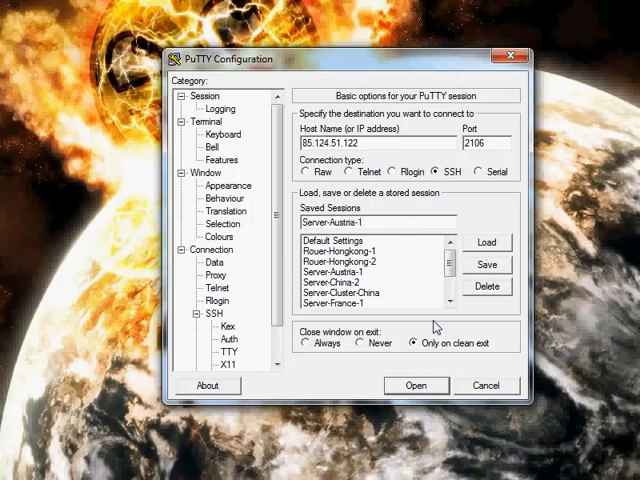
Step: Start the SSH session and wait for the root password prompt
{"action": "left_click", "coordinate": [416, 384]}
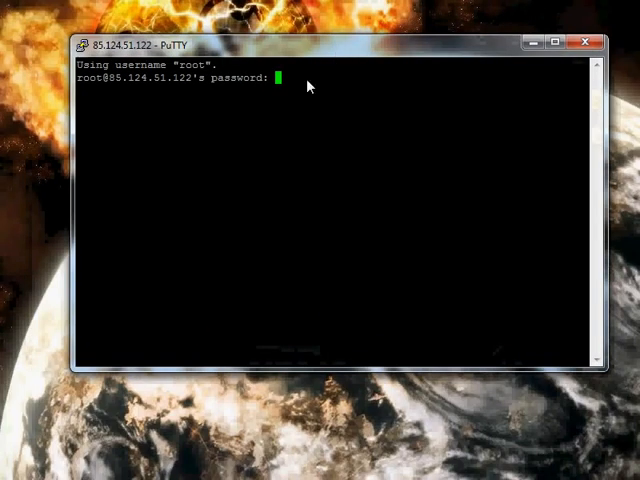
{"action": "mouse_move", "coordinate": [212, 196]}
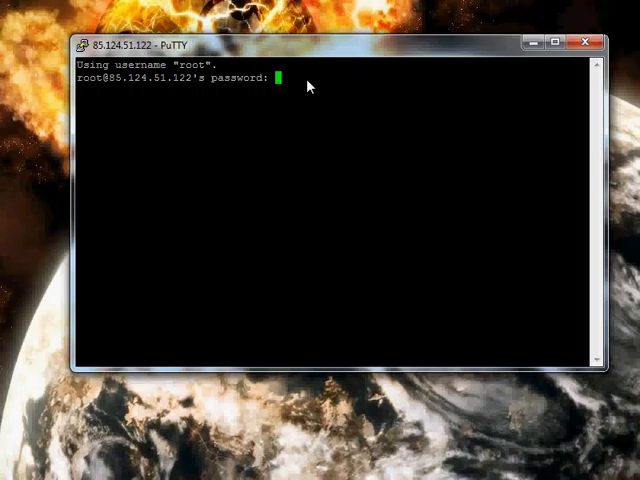
{"action": "mouse_move", "coordinate": [330, 192]}
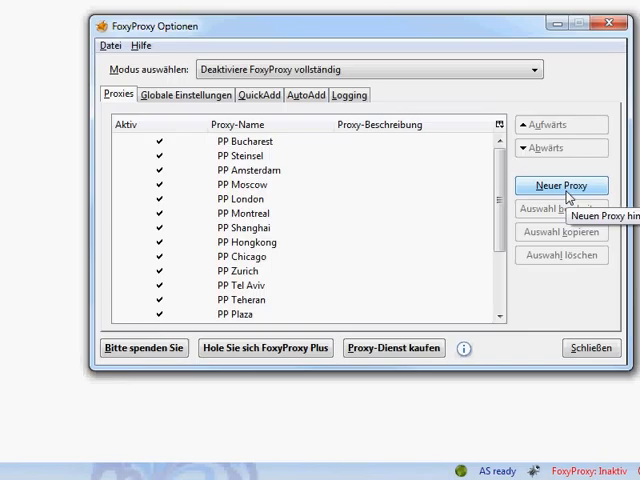
Step: Create a new manually configured proxy with host 127.0.0.1 and port 1000
{"action": "left_click", "coordinate": [560, 186]}
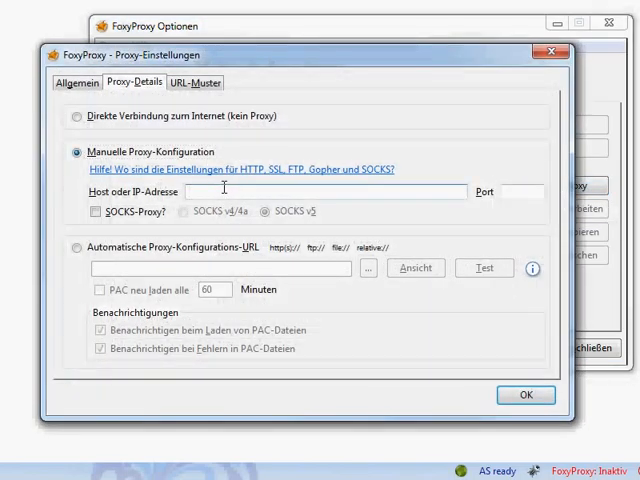
{"action": "type", "text": "127.0.0.1"}
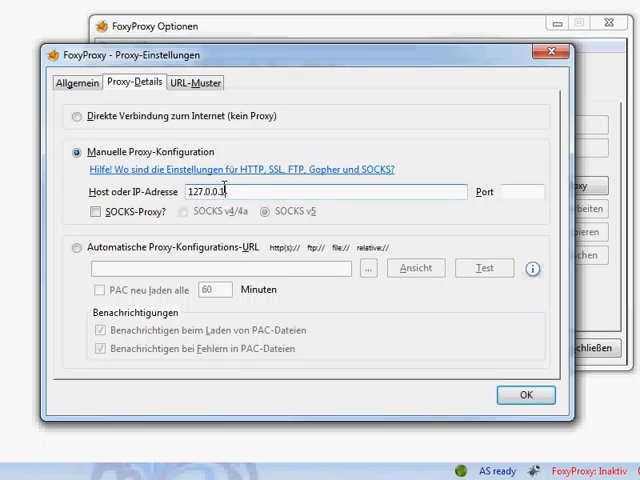
{"action": "type", "text": "localh"}
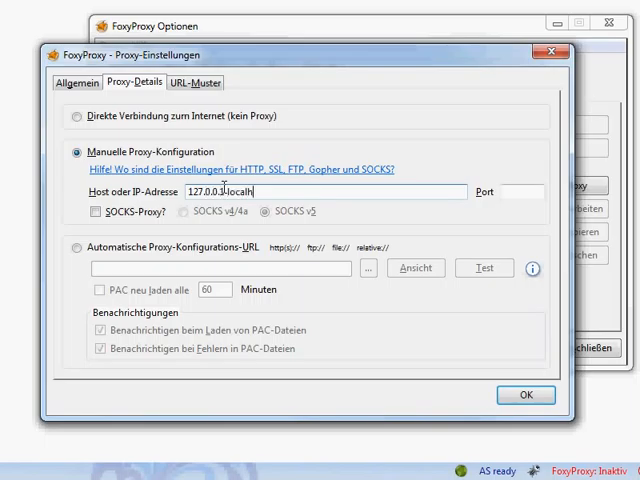
{"action": "key", "text": "Backspace"}
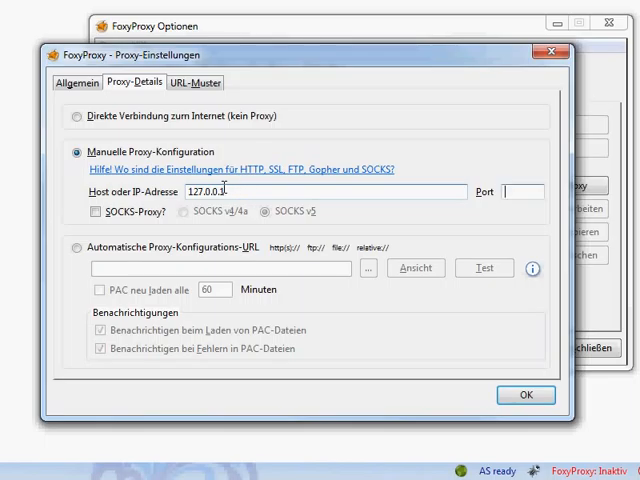
{"action": "type", "text": "1000"}
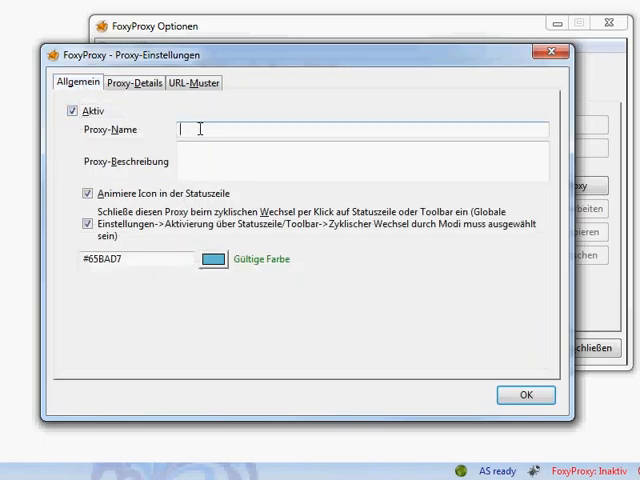
Step: Name the new proxy 'Proxy' on the Allgemein tab and save it with OK
{"action": "type", "text": "Proxy"}
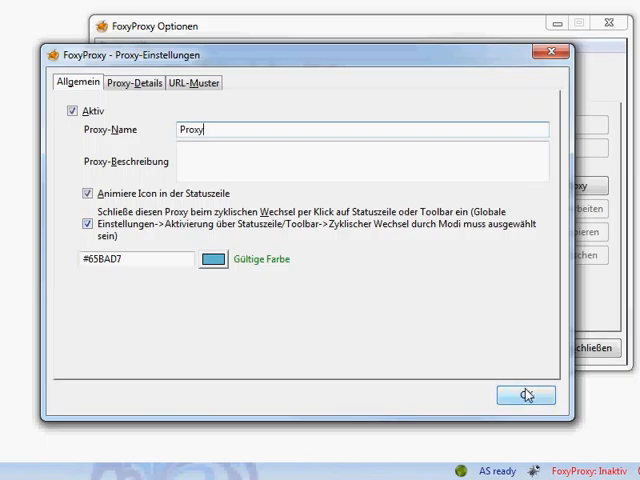
{"action": "left_click", "coordinate": [524, 396]}
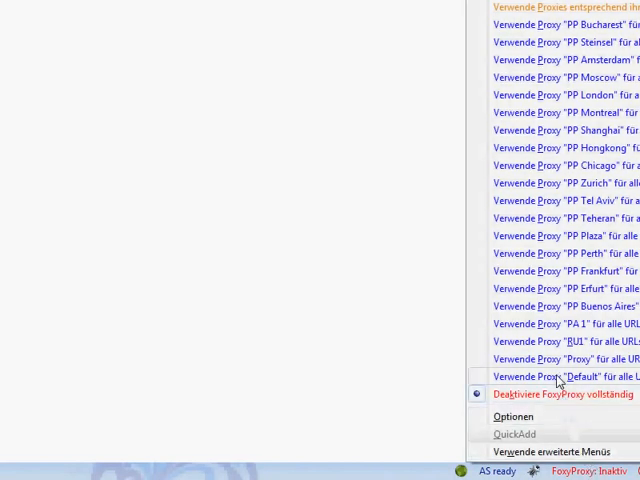
Step: Choose Verwende Proxy "Proxy" für alle URLs from the FoxyProxy status bar menu
{"action": "left_click", "coordinate": [556, 376]}
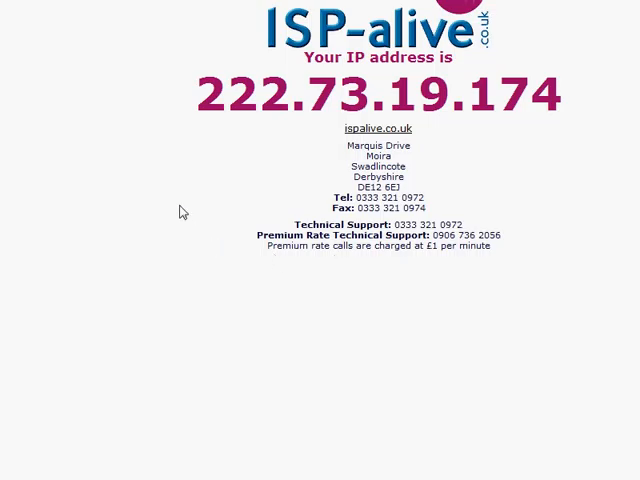
Step: Select the support contact lines on the ispalive.co.uk page reporting 222.73.19.174
{"action": "left_click_drag", "start_coordinate": [290, 222], "coordinate": [490, 246]}
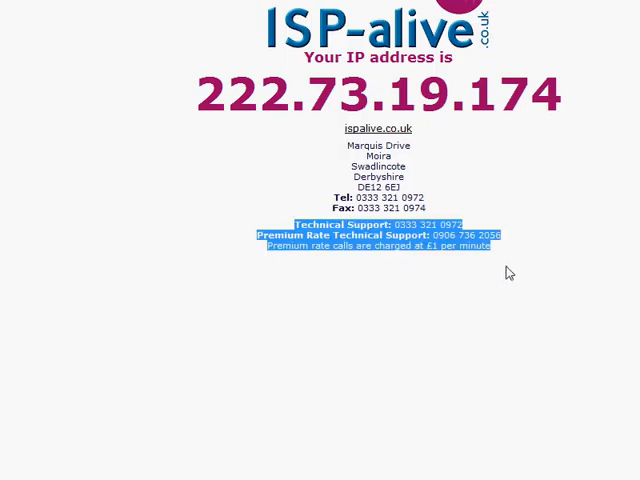